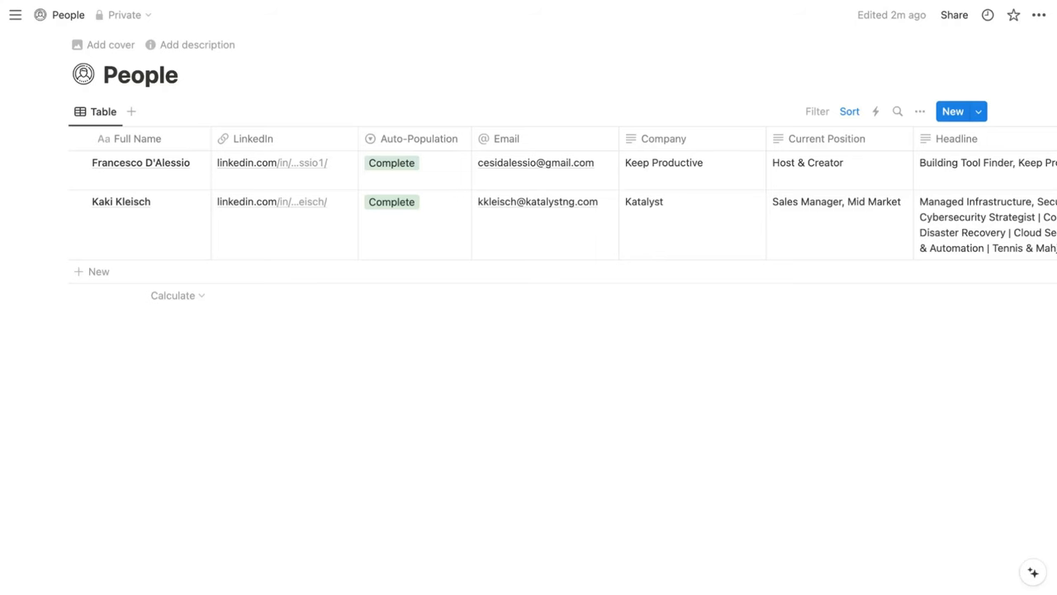
Step: Scroll across and down the People table to review its columns and rows
scroll(right, 3)
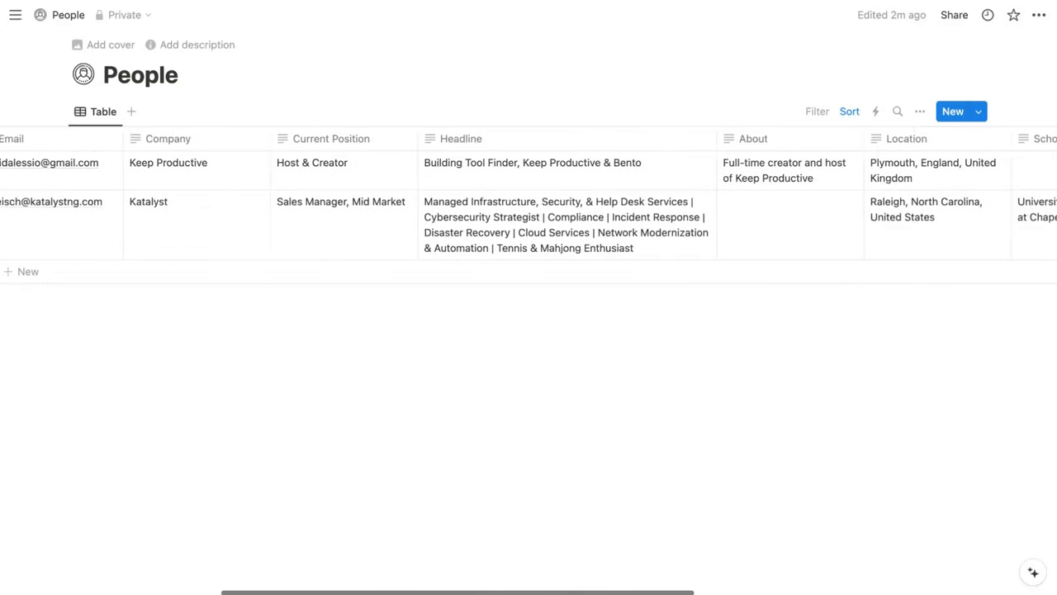
scroll(right, 3)
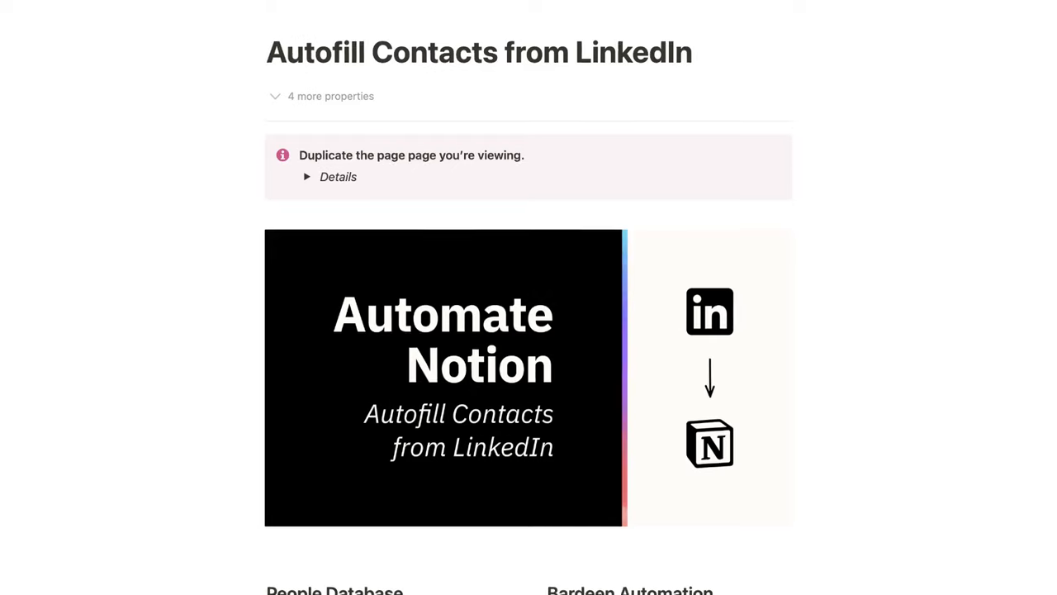
scroll(down, 3)
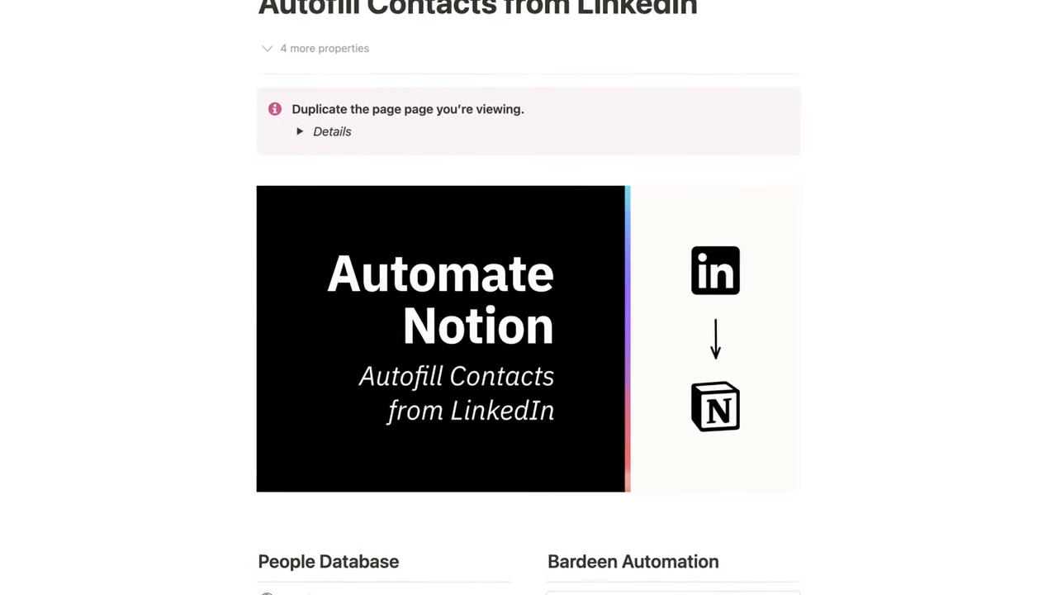
scroll(down, 3)
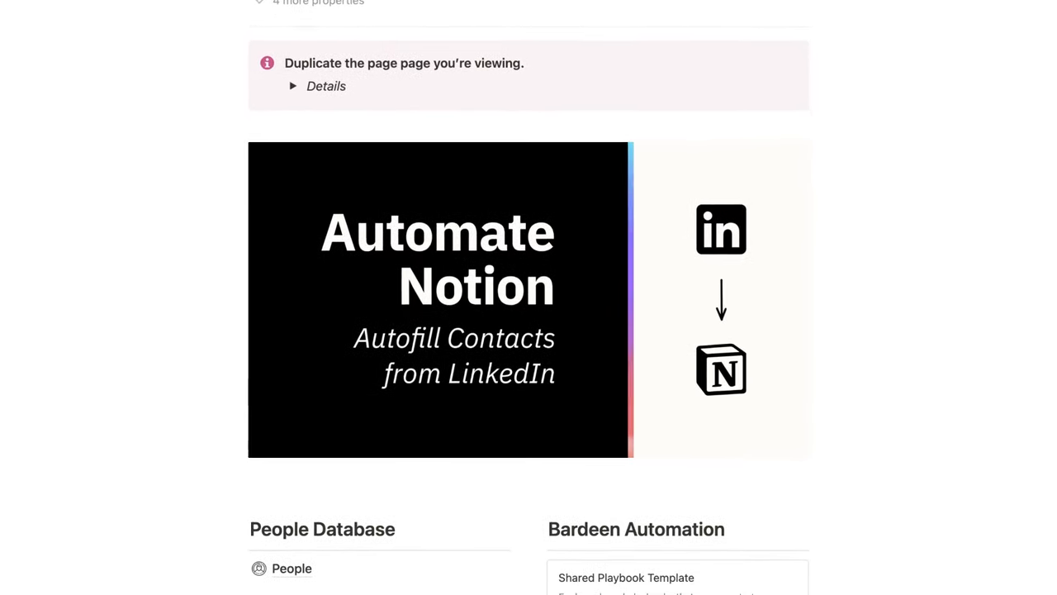
scroll(down, 3)
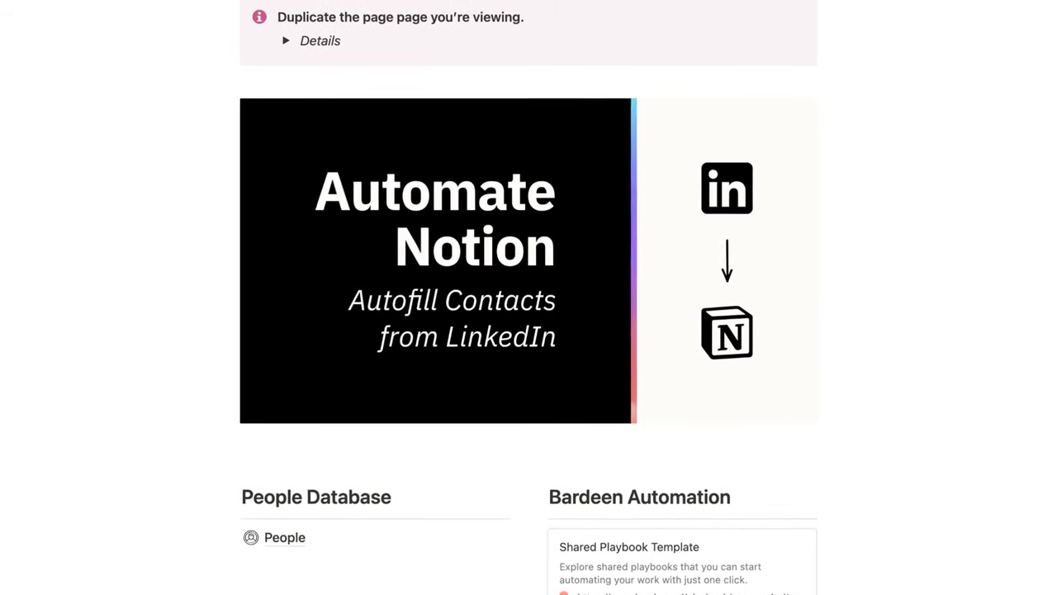
scroll(down, 3)
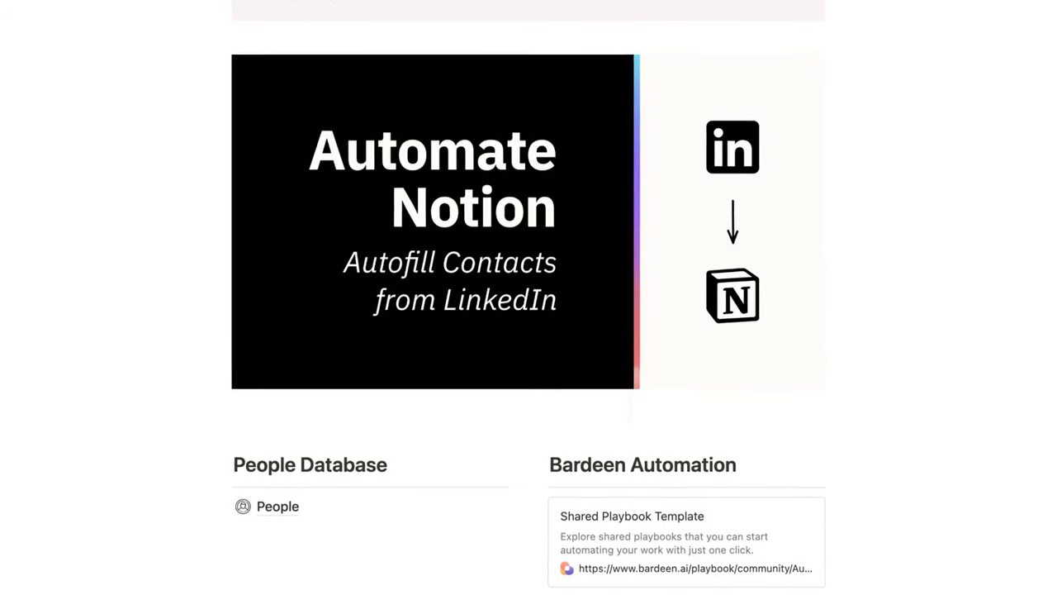
scroll(down, 3)
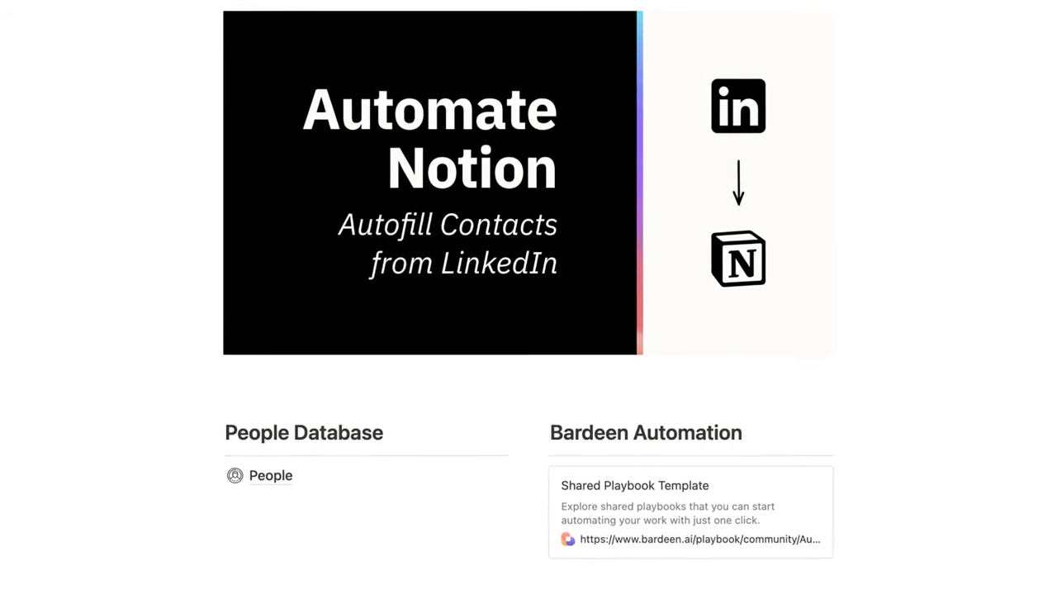
scroll(down, 3)
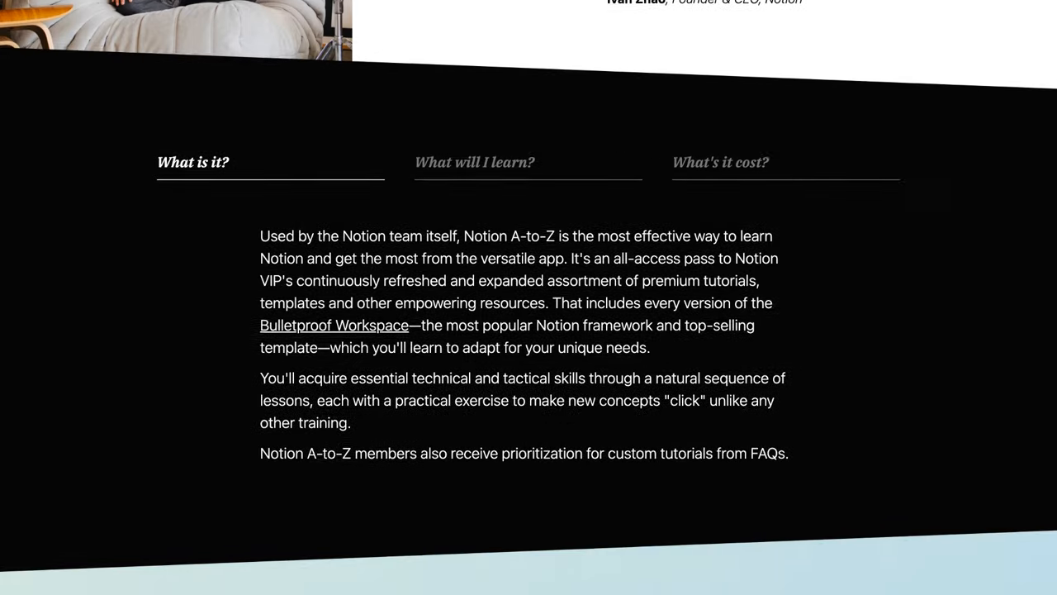
scroll(down, 3)
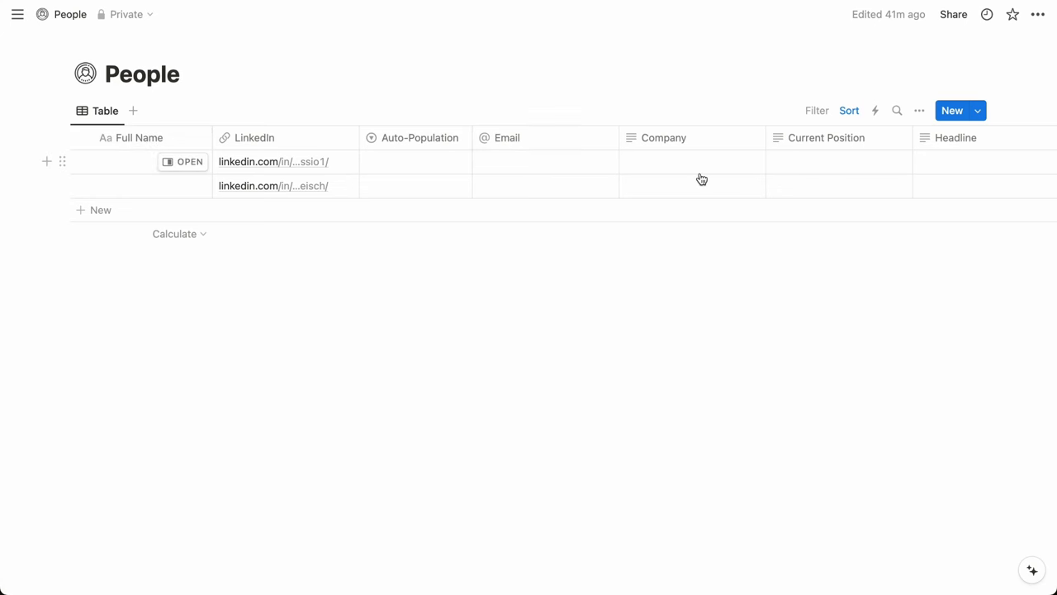
Step: Scroll to the Auto-Population column and set the first contact to Triggered
scroll(right, 3)
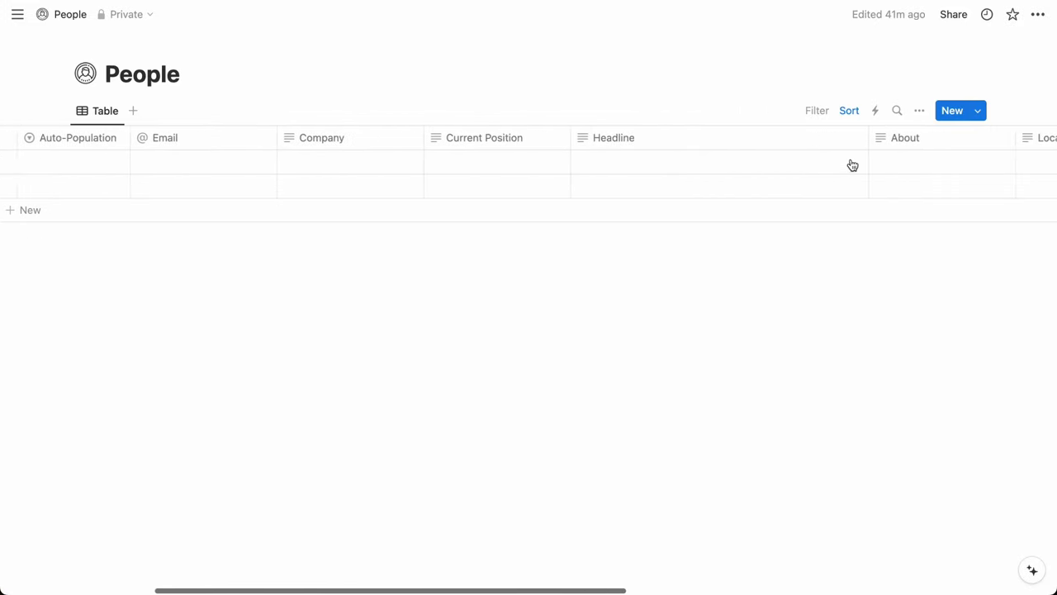
scroll(right, 3)
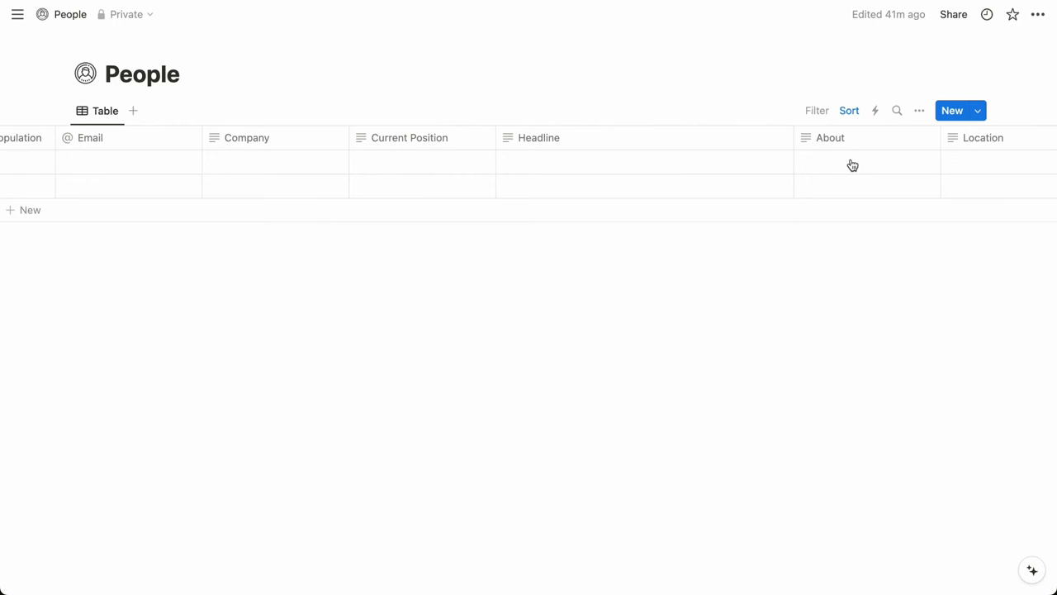
scroll(right, 3)
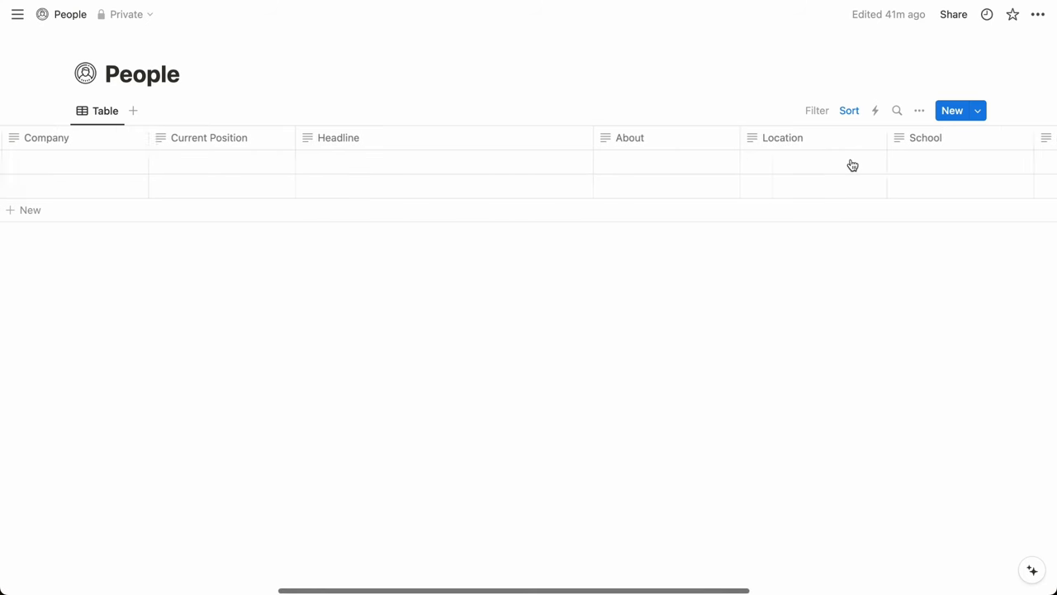
scroll(right, 3)
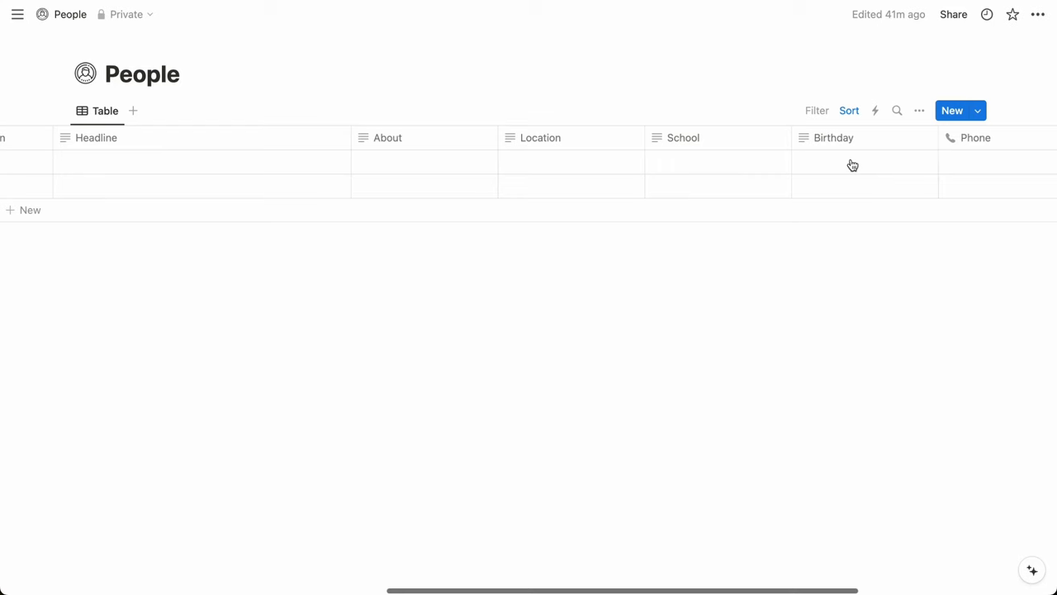
scroll(right, 3)
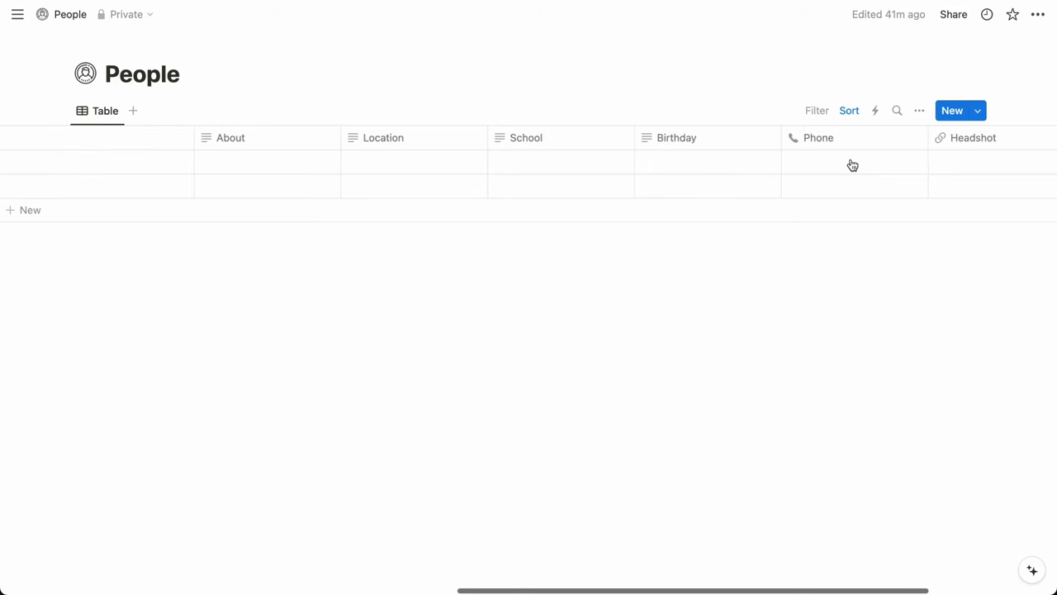
scroll(right, 3)
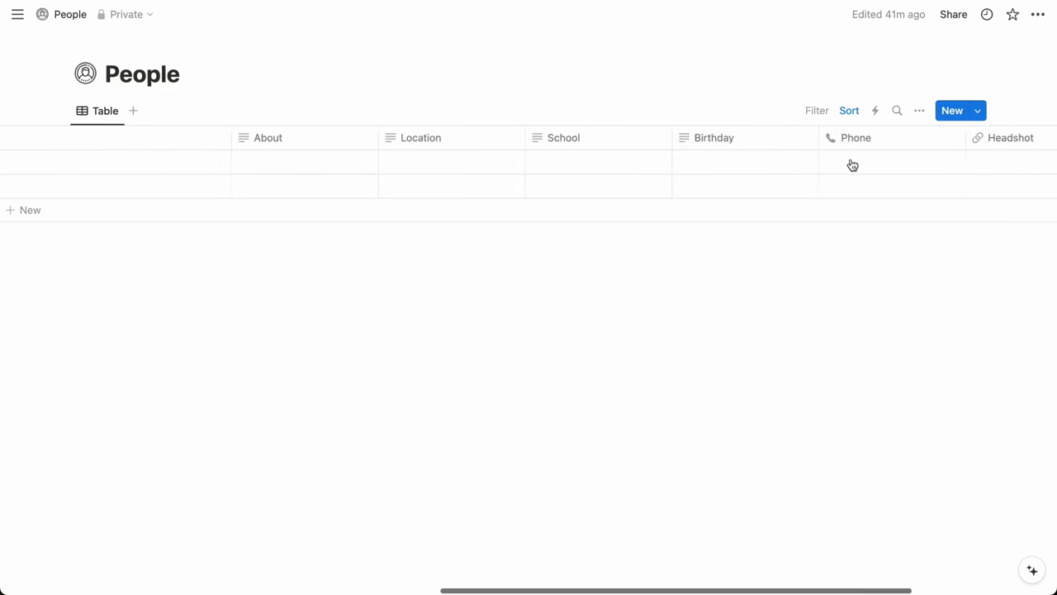
scroll(left, 3)
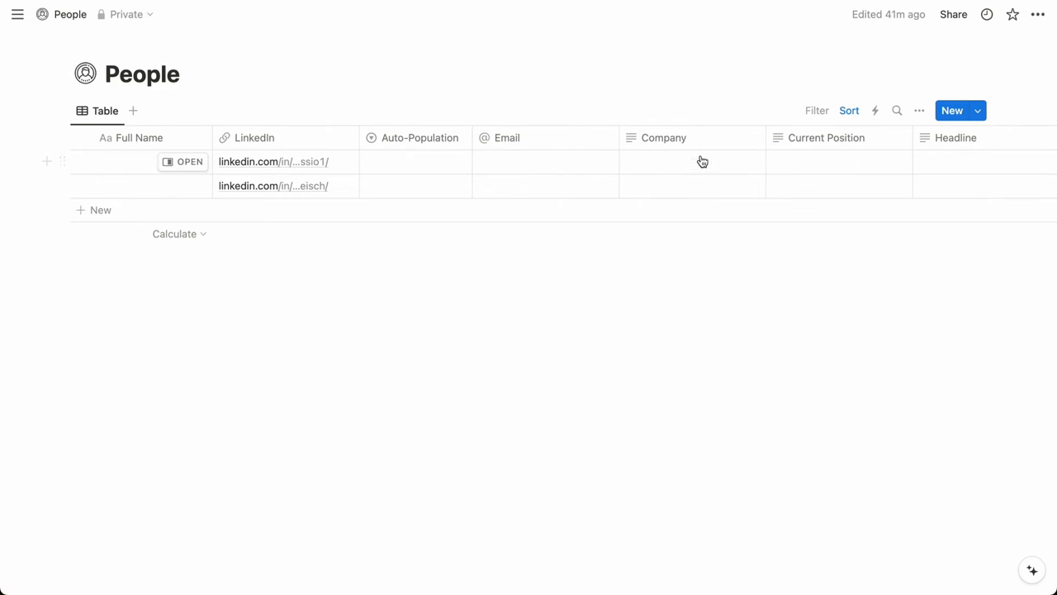
mouse_move(694, 164)
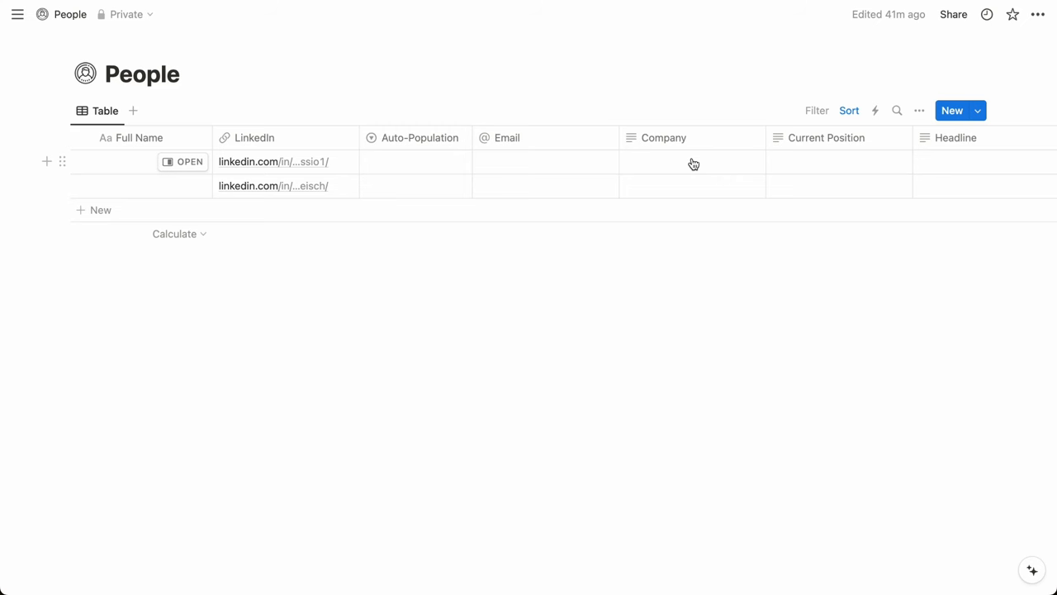
mouse_move(478, 175)
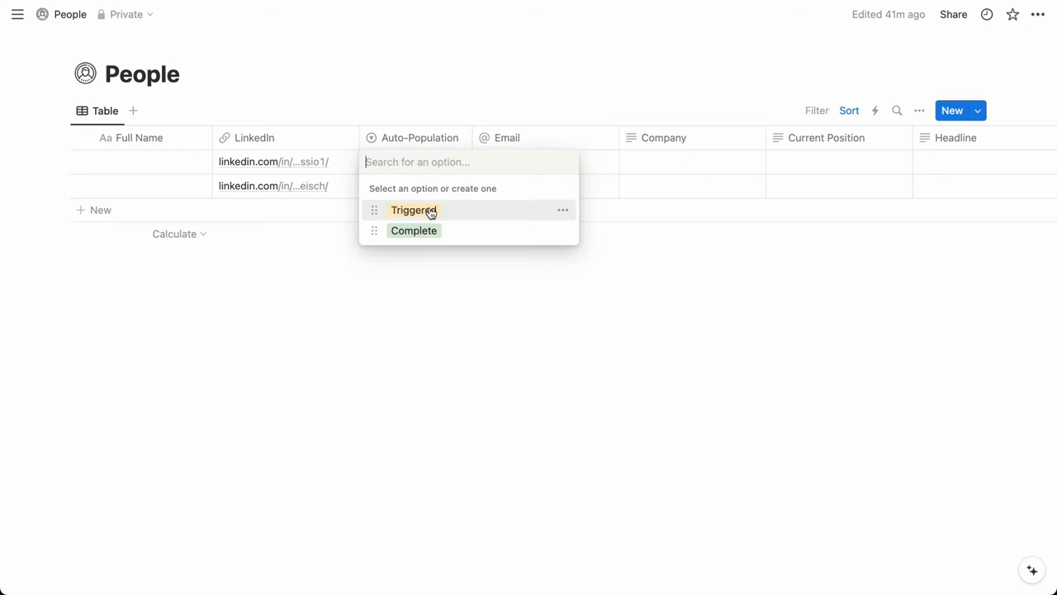
click(413, 211)
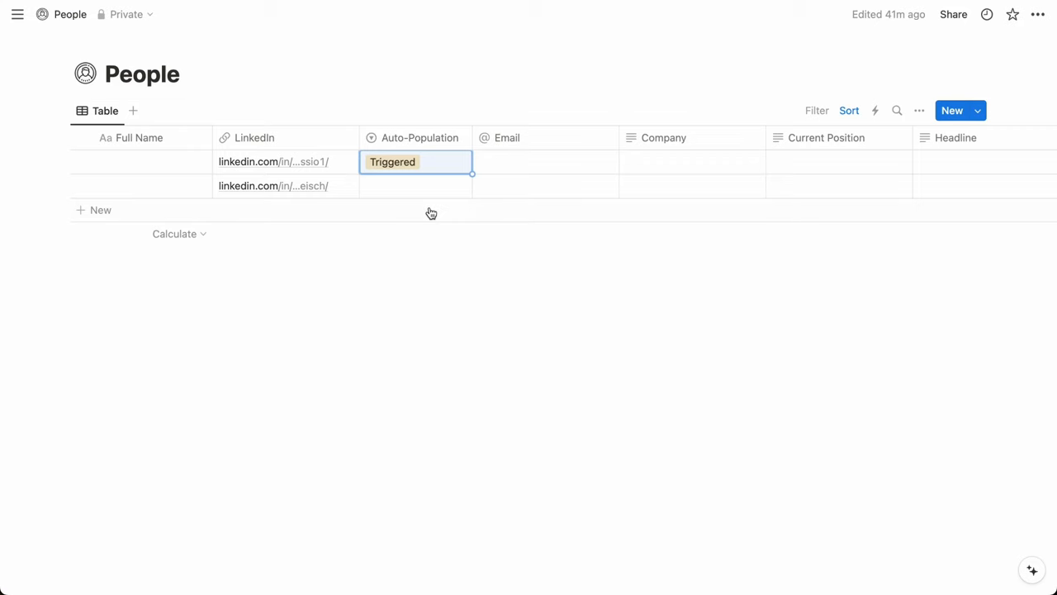
mouse_move(426, 214)
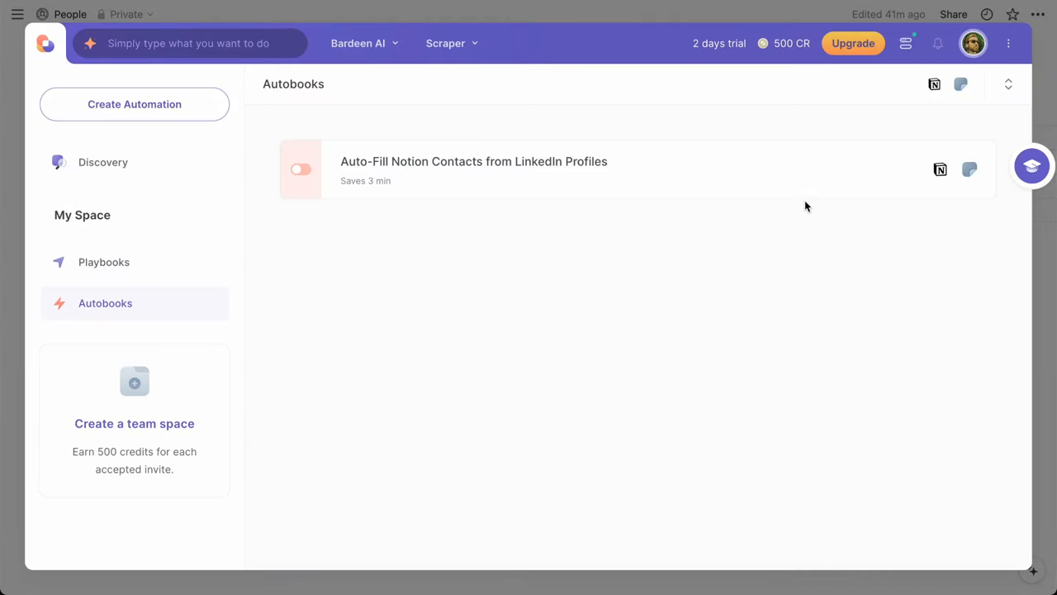
Step: Name the right-click menu choice 'Auto-Fill Notion Contacts', visible Everywhere, and finish the trigger
click(1010, 43)
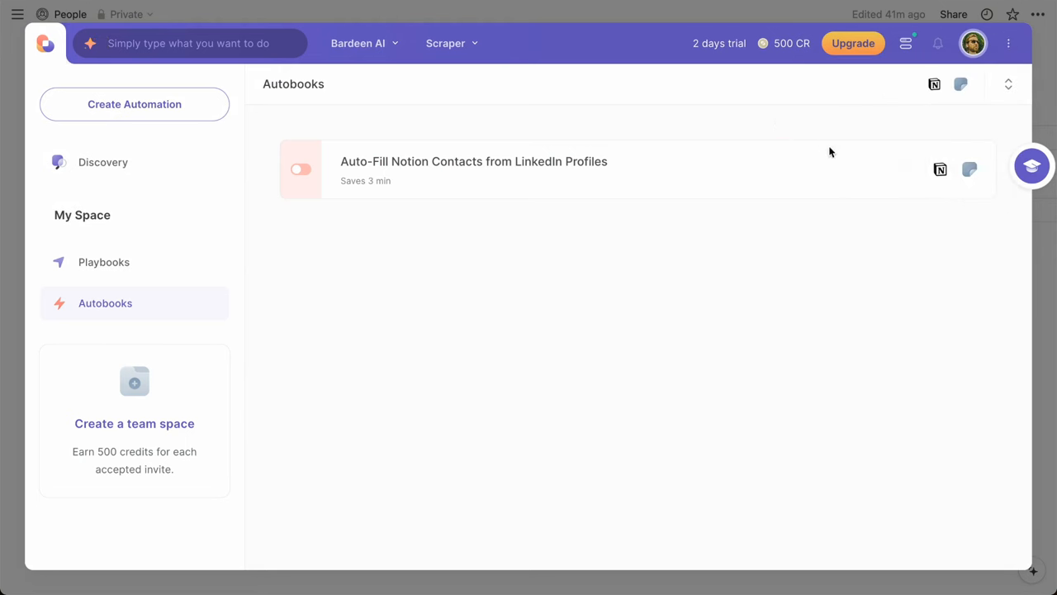
click(473, 161)
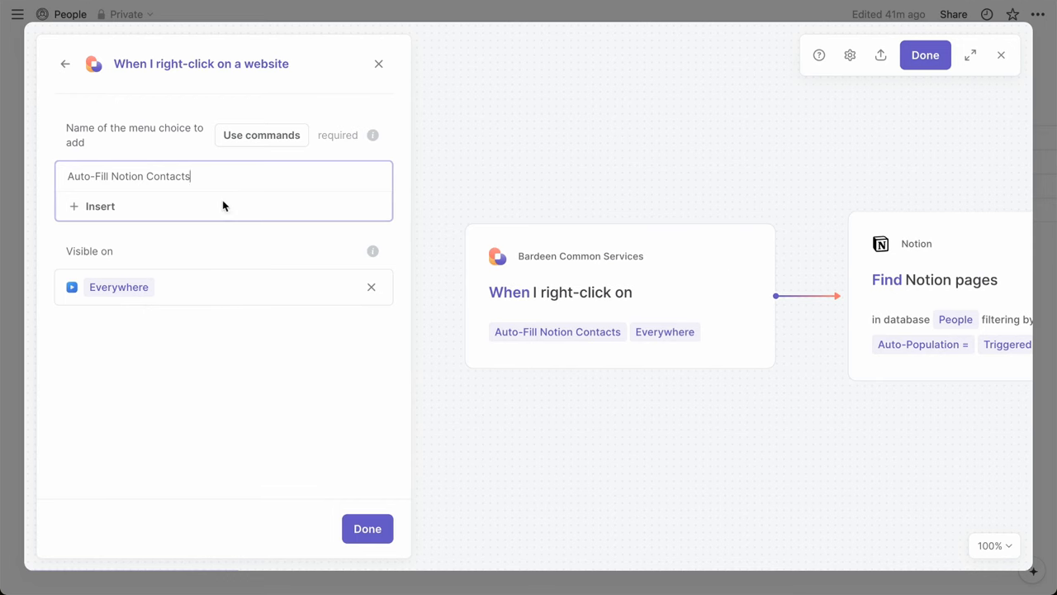
mouse_move(202, 209)
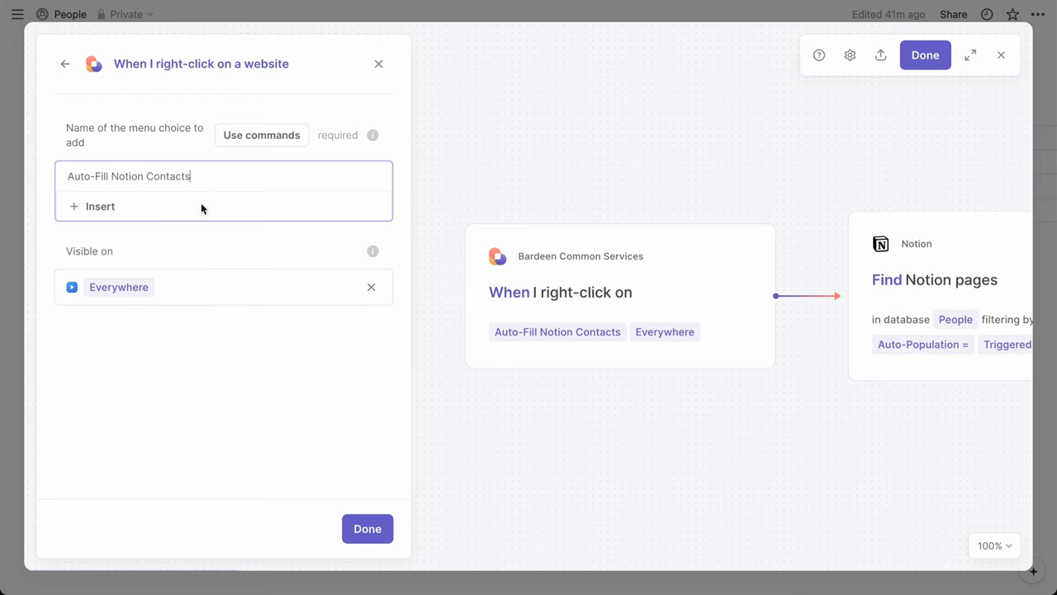
click(366, 528)
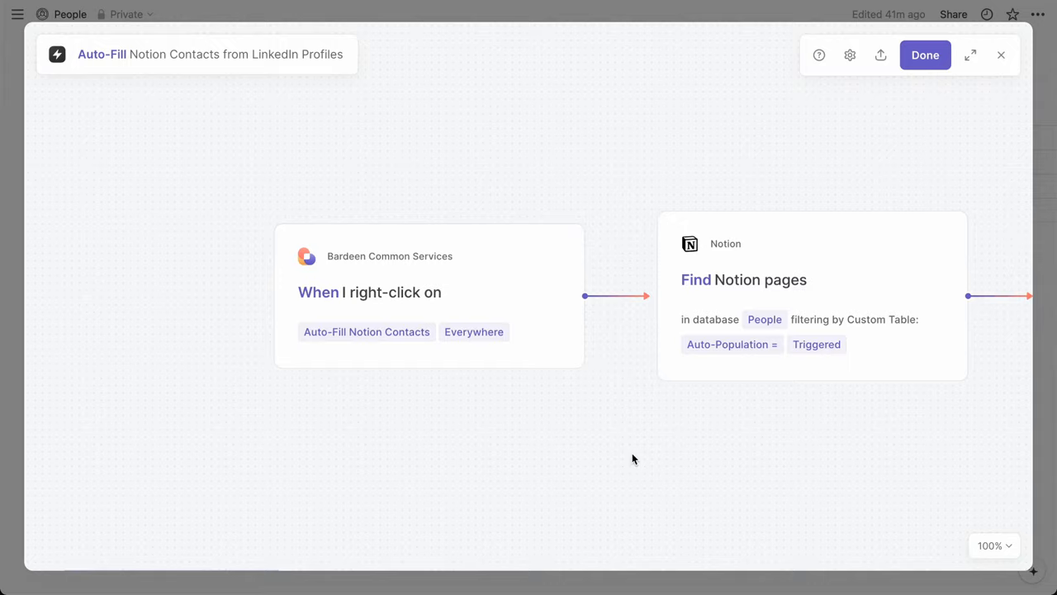
click(743, 280)
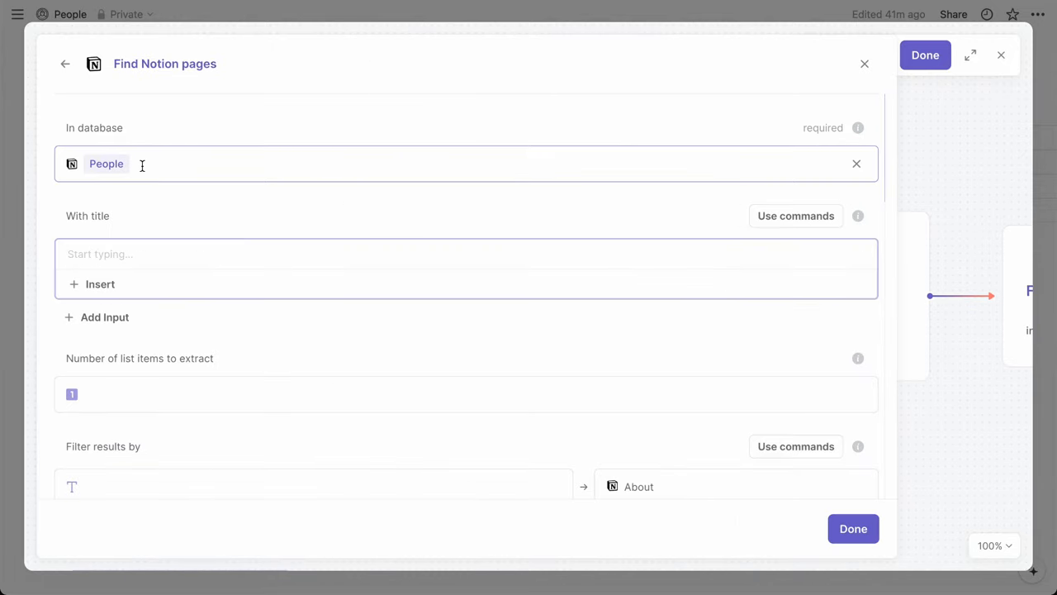
scroll(down, 3)
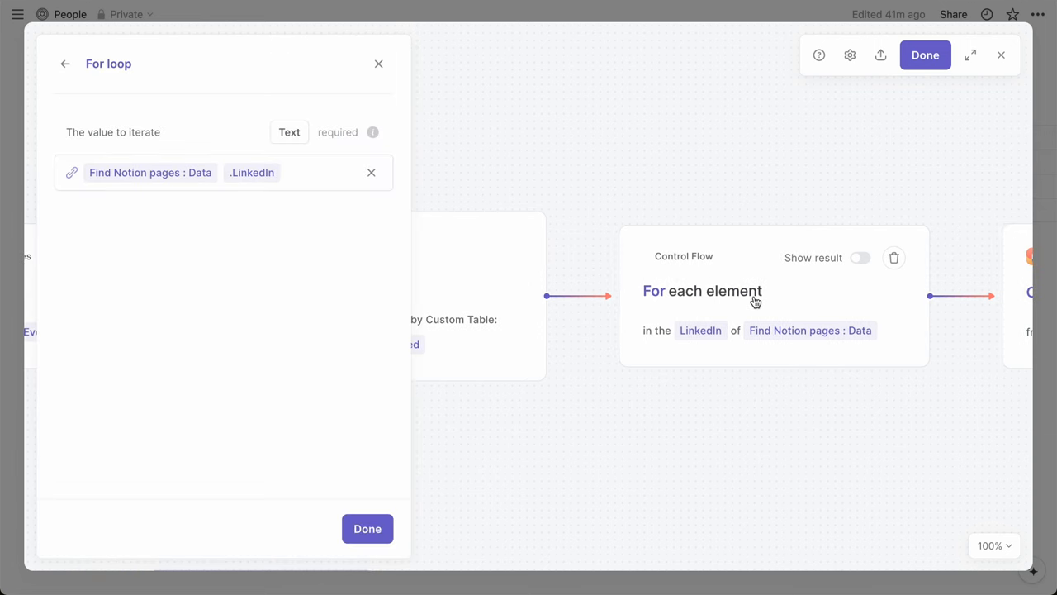
click(279, 172)
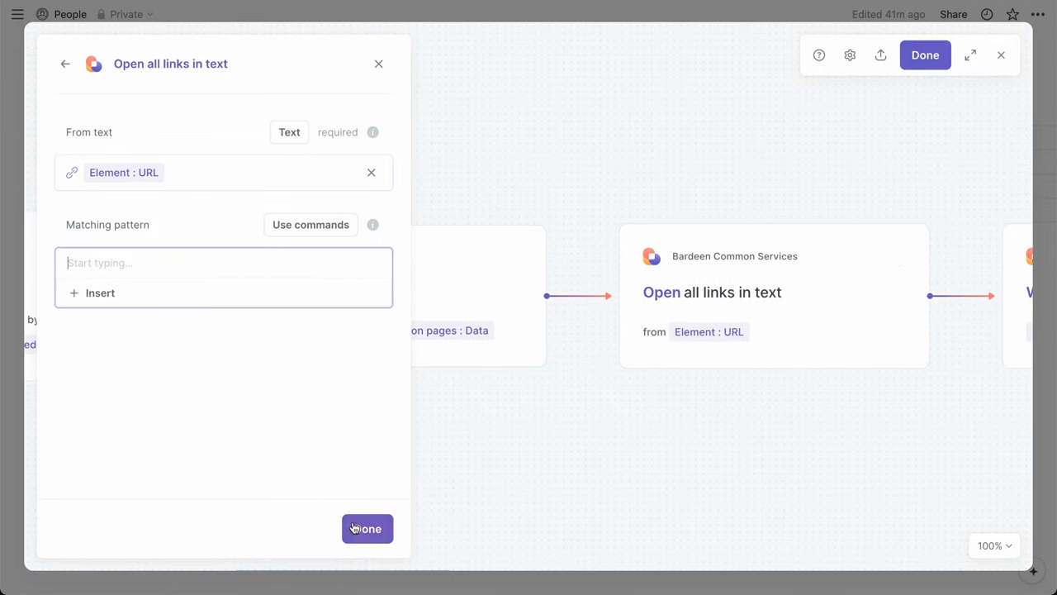
click(367, 529)
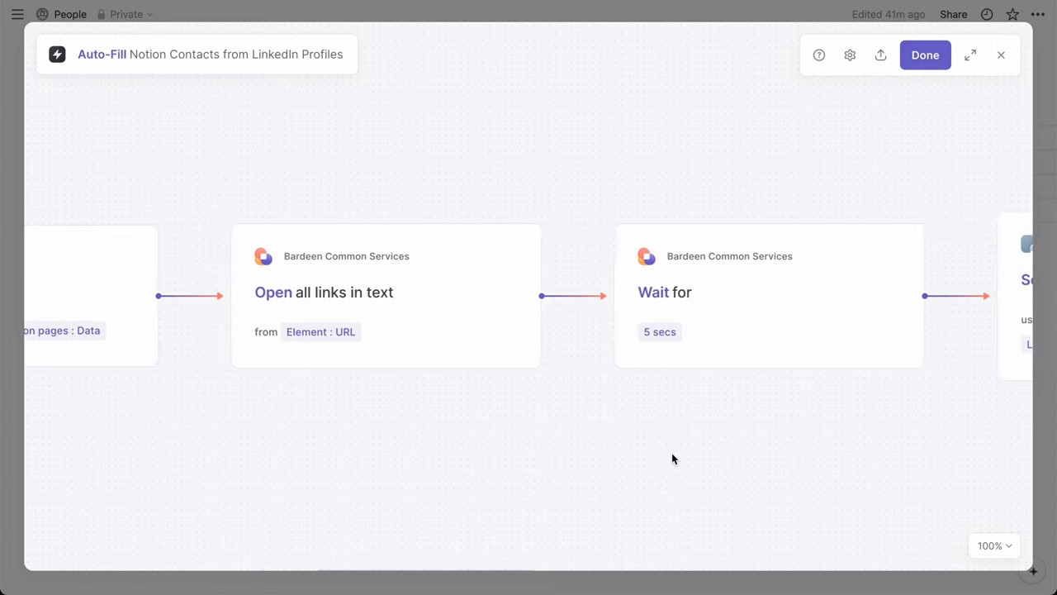
scroll(right, 3)
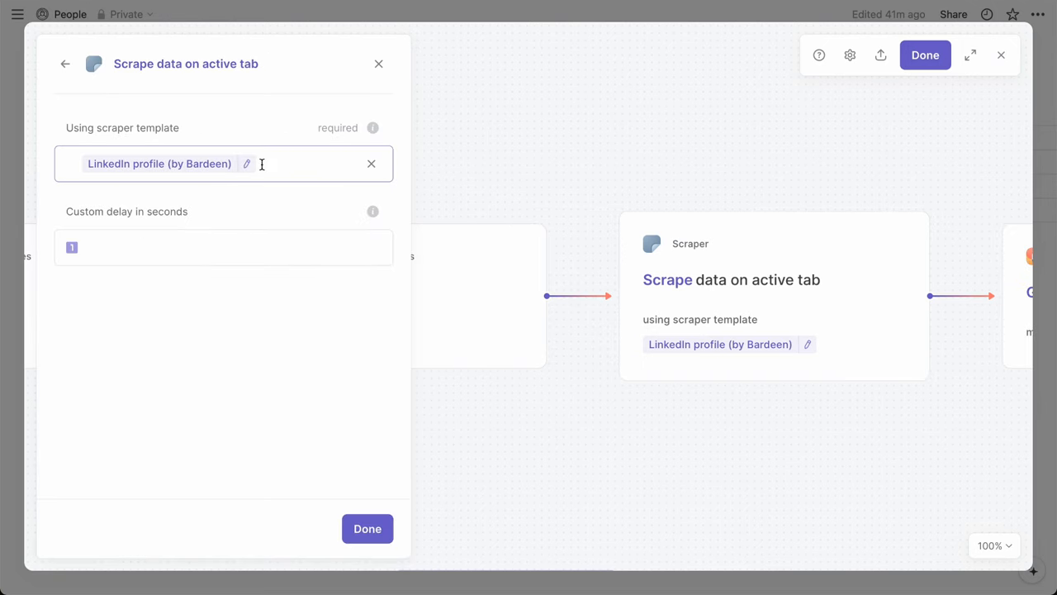
click(367, 528)
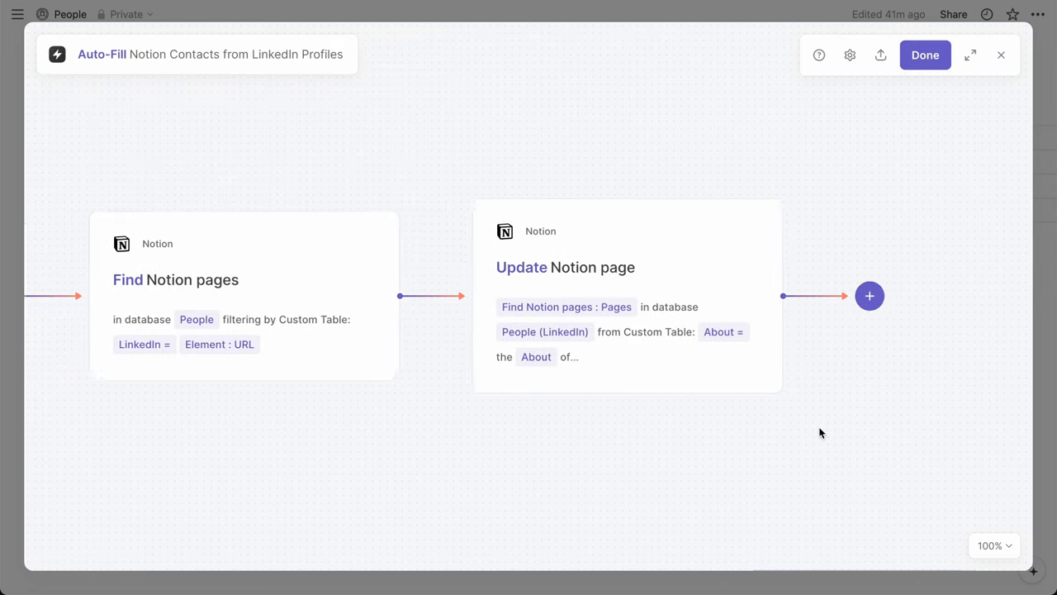
click(565, 267)
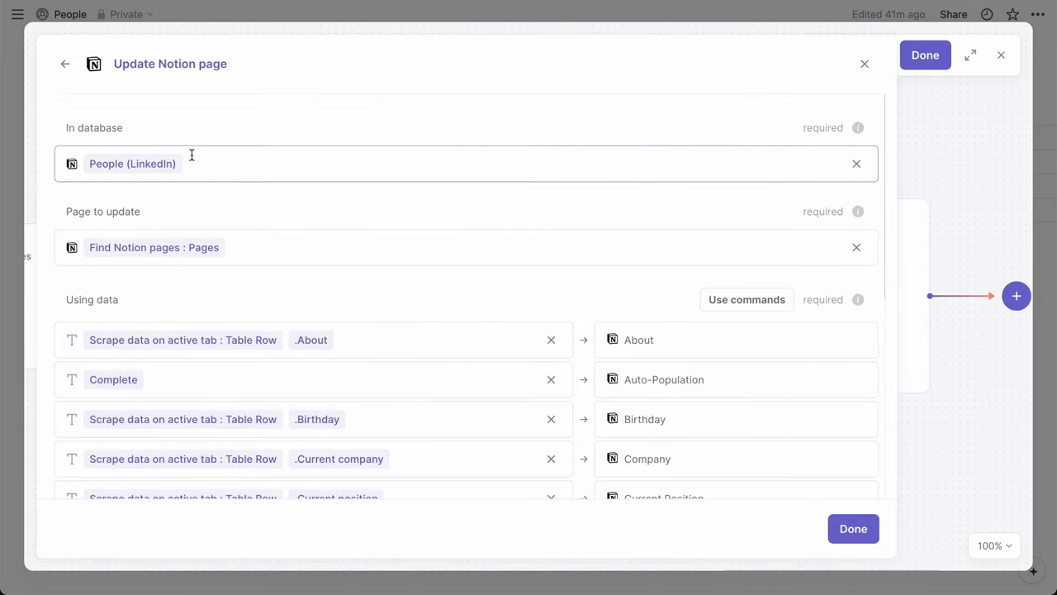
mouse_move(370, 314)
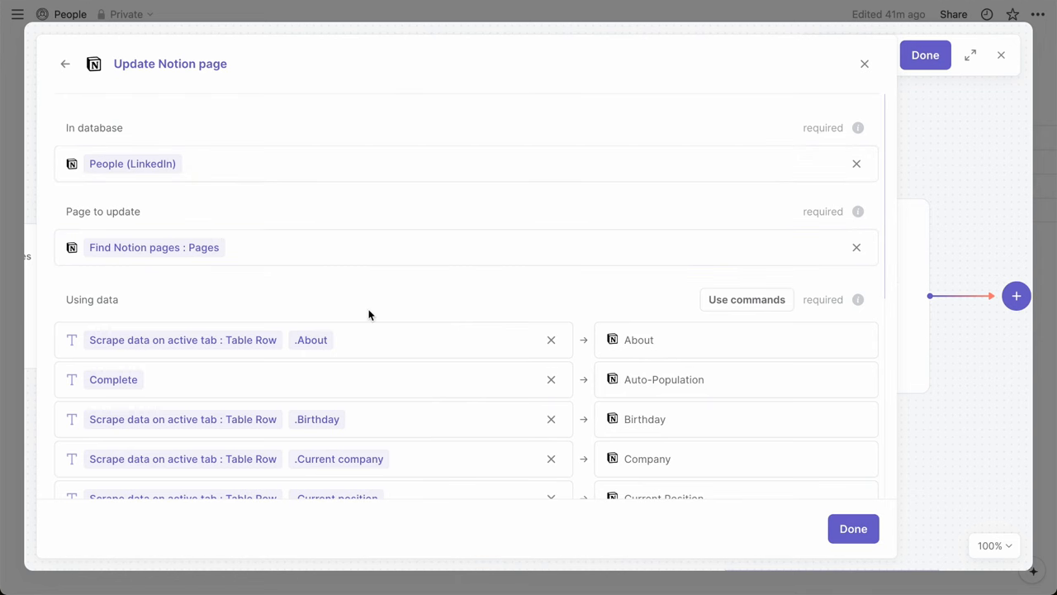
scroll(down, 3)
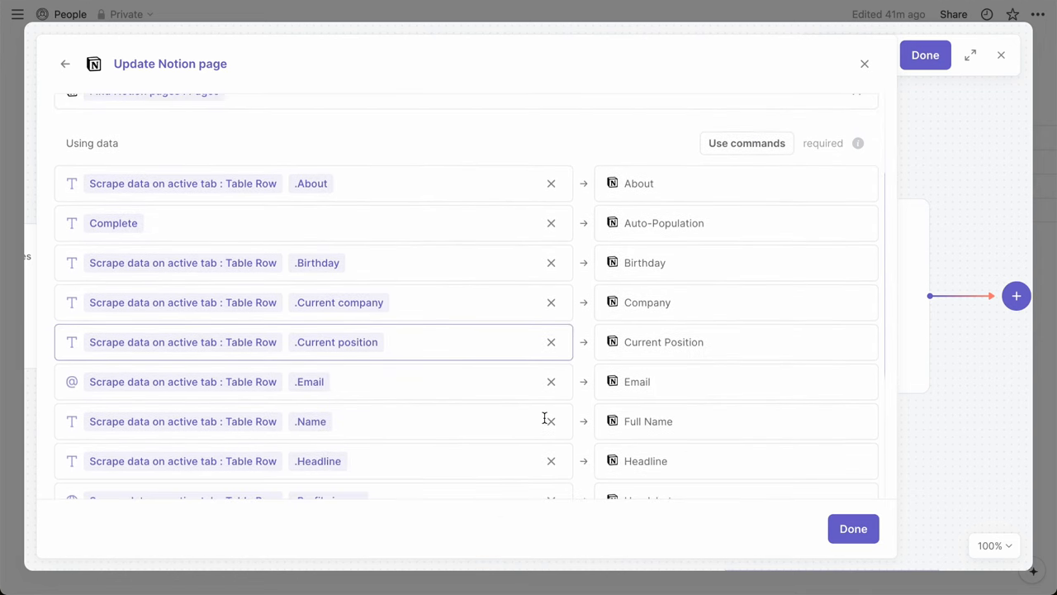
scroll(down, 3)
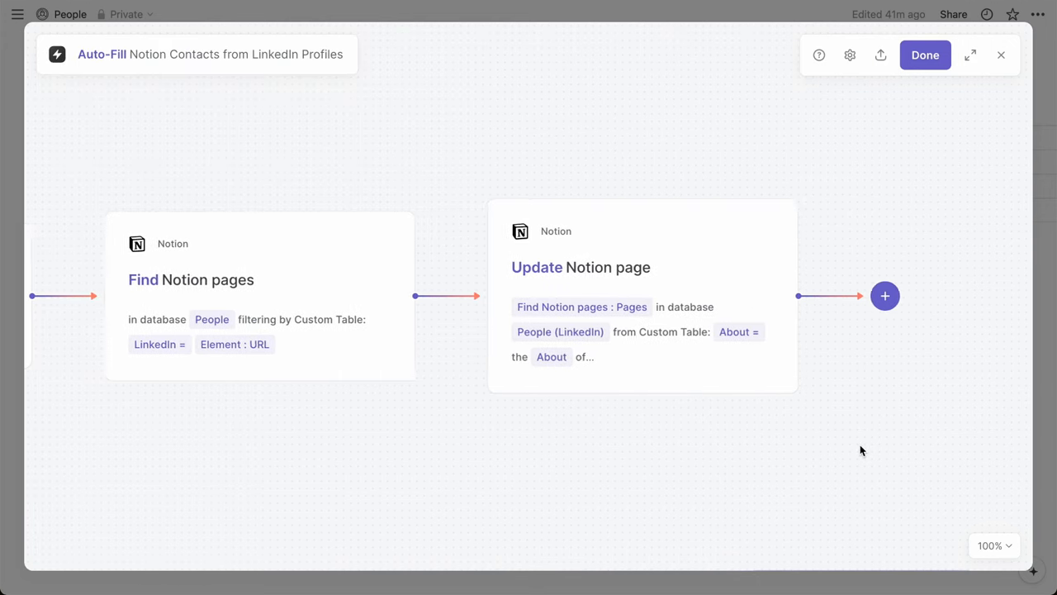
Step: Save the autobook and confirm it appears under My Space > Autobooks
click(925, 54)
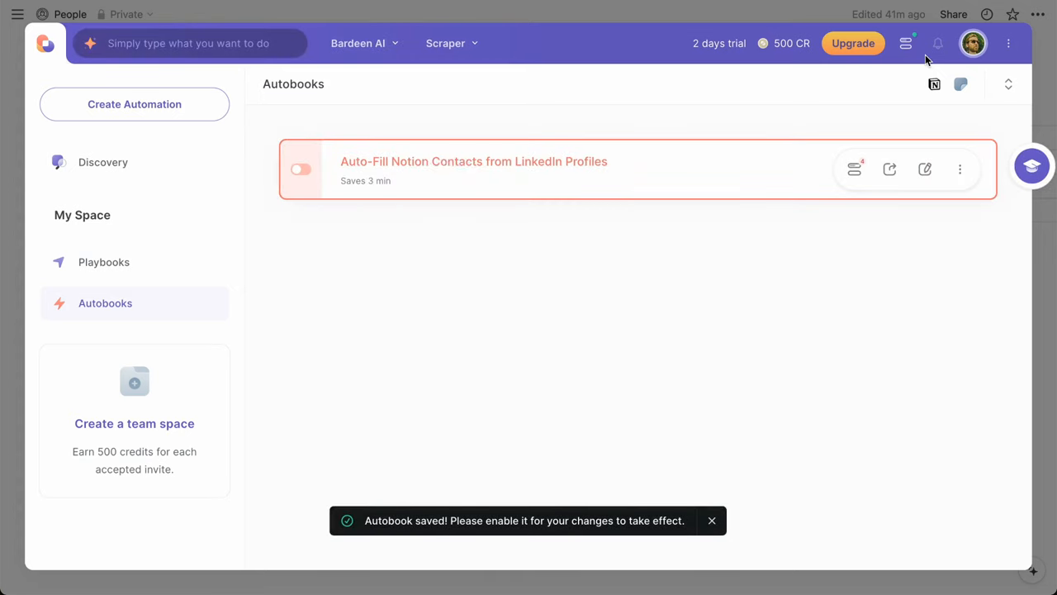
click(300, 170)
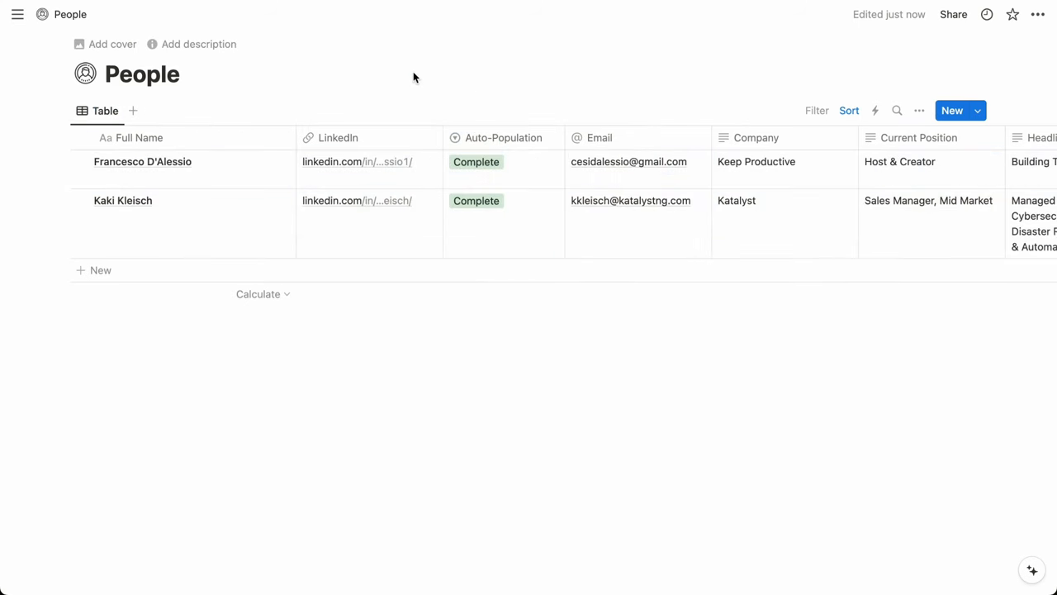
Step: Scroll across the completed People rows, then down the template page and Notion VIP site
scroll(right, 3)
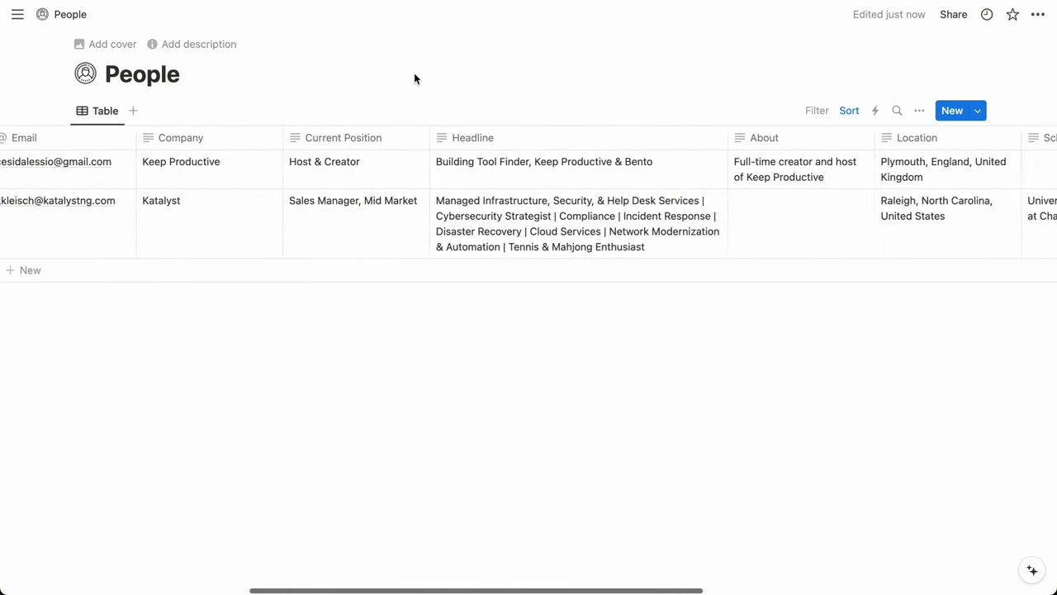
scroll(right, 3)
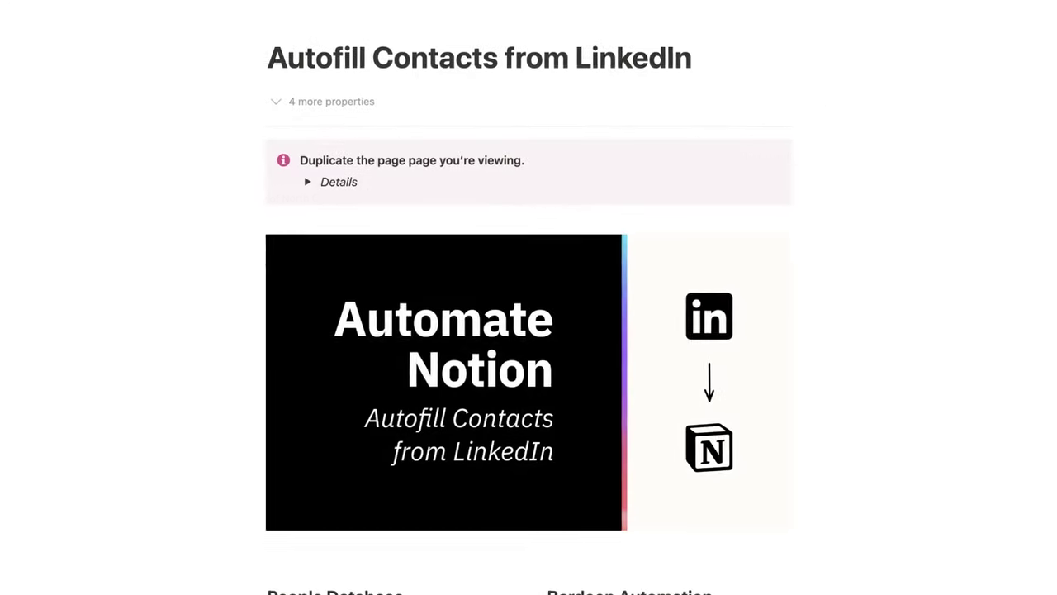
scroll(down, 3)
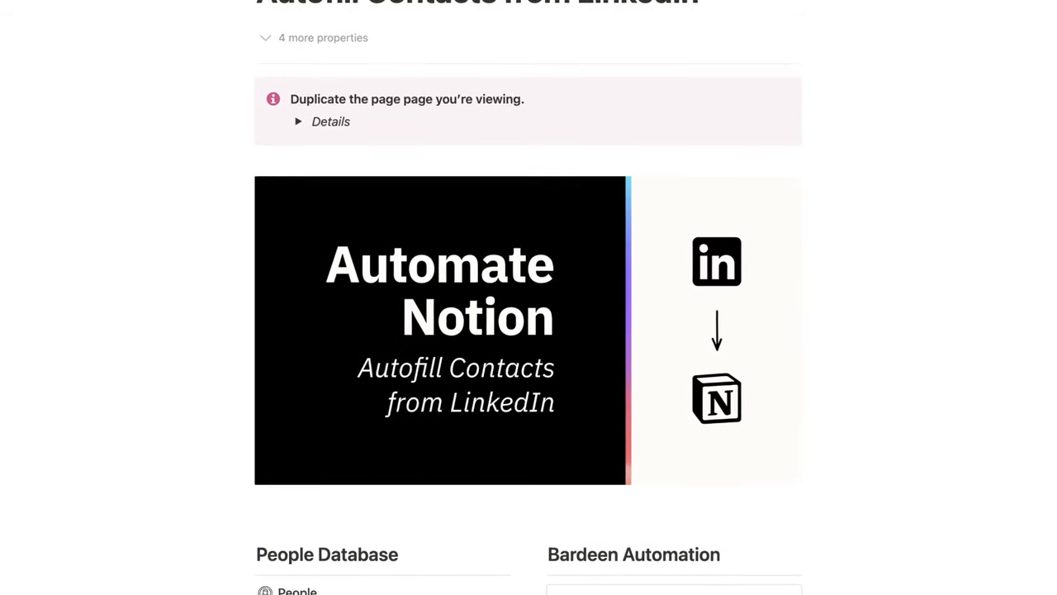
scroll(down, 3)
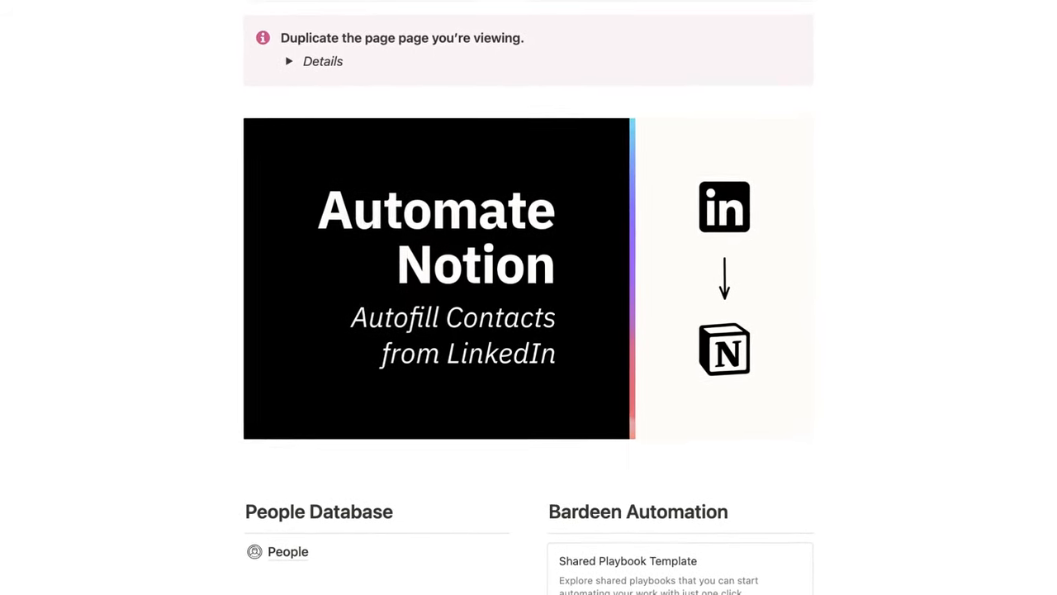
scroll(down, 3)
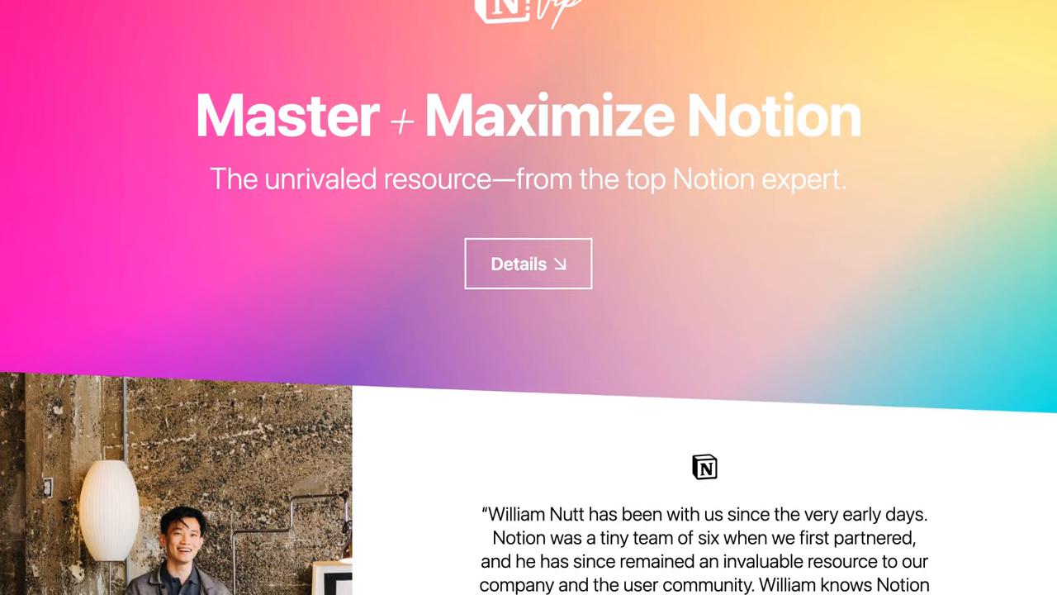
scroll(down, 3)
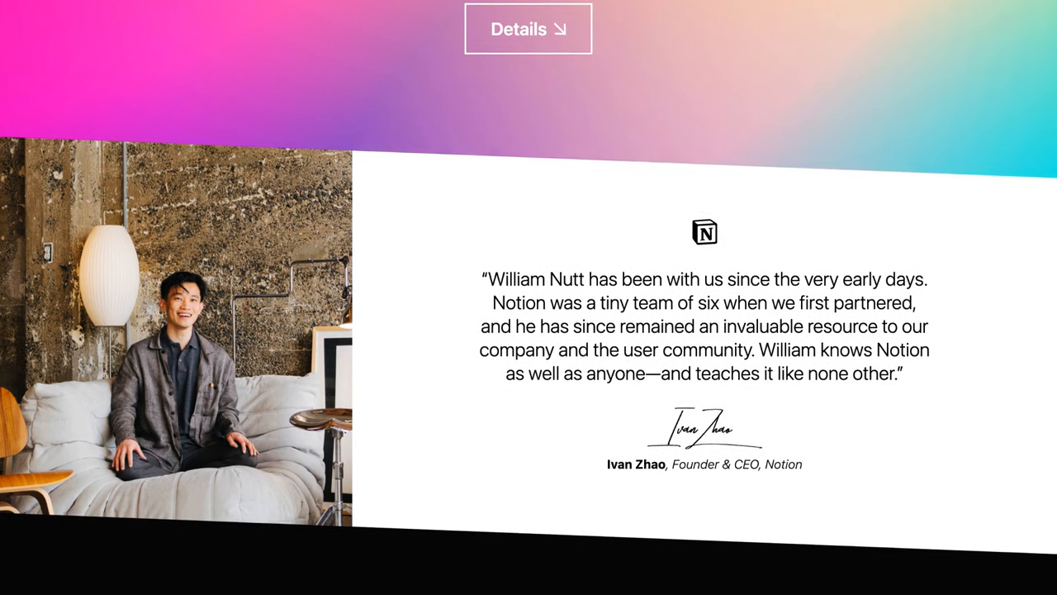